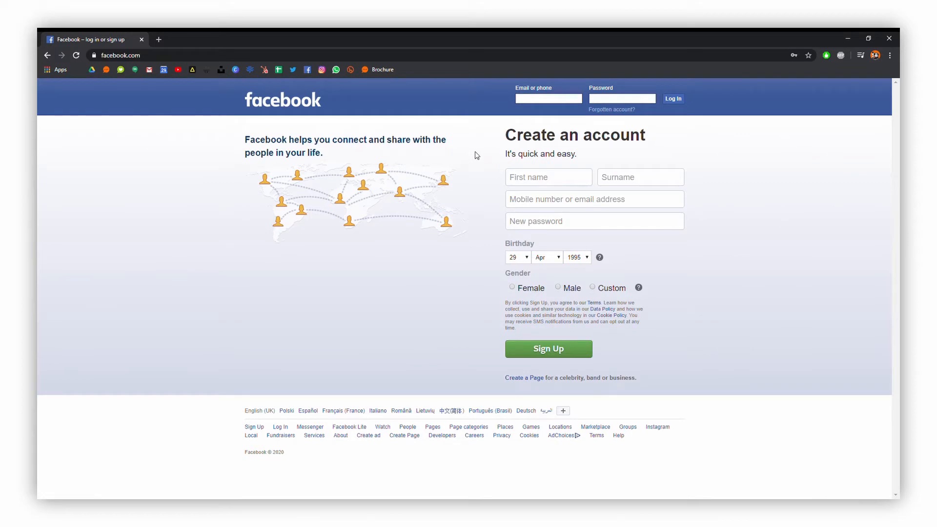
click(548, 177)
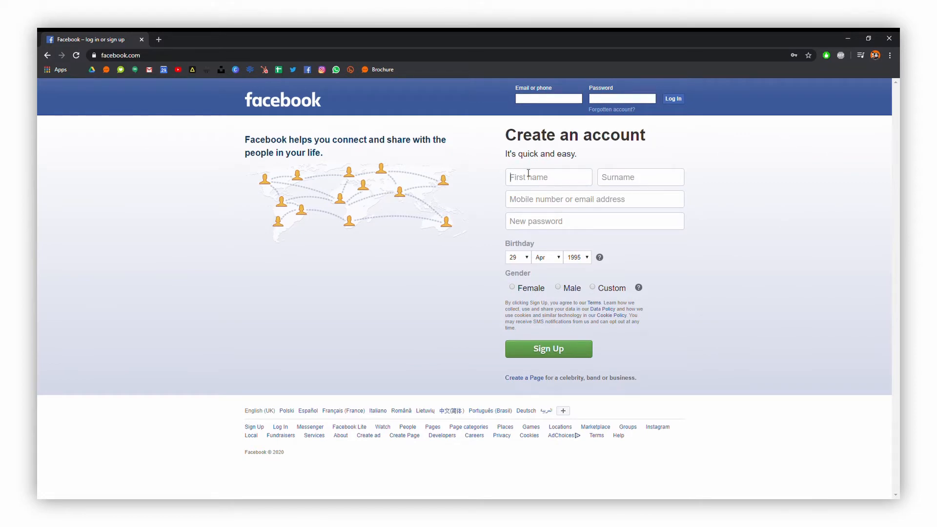
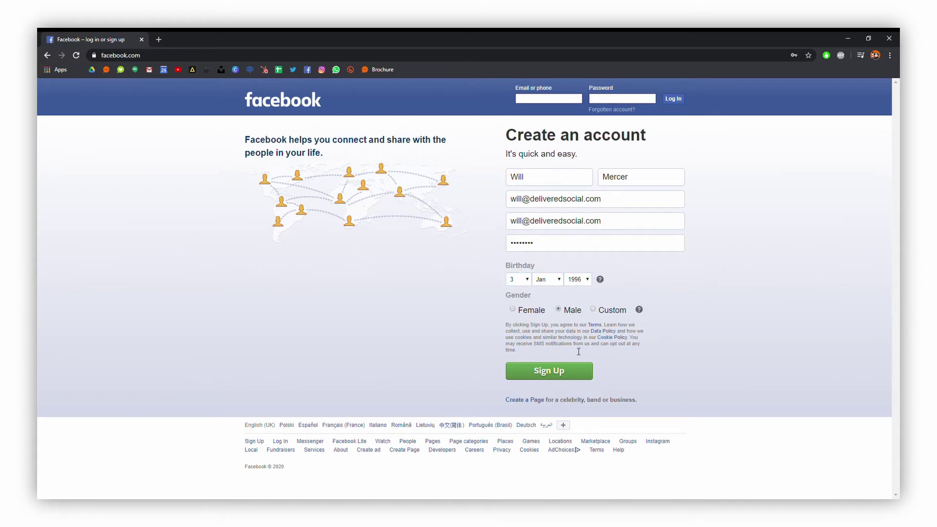
click(549, 371)
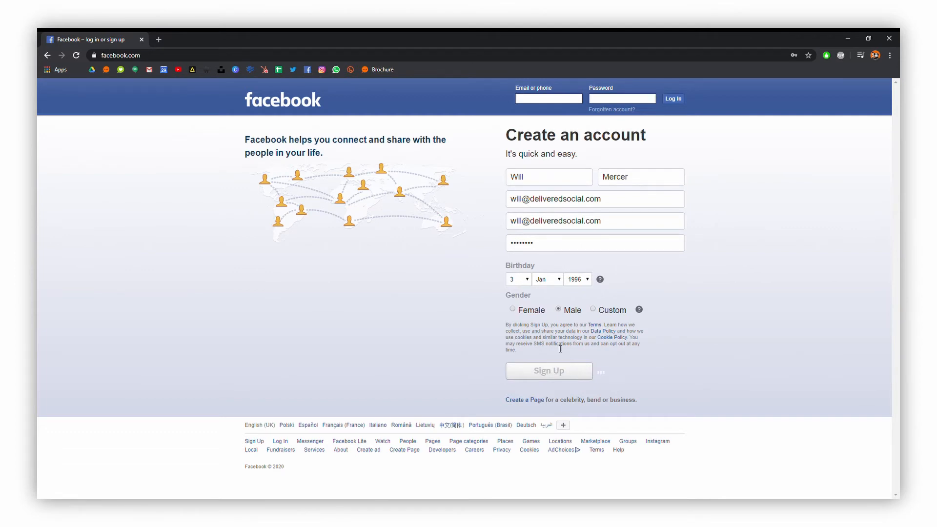
click(548, 371)
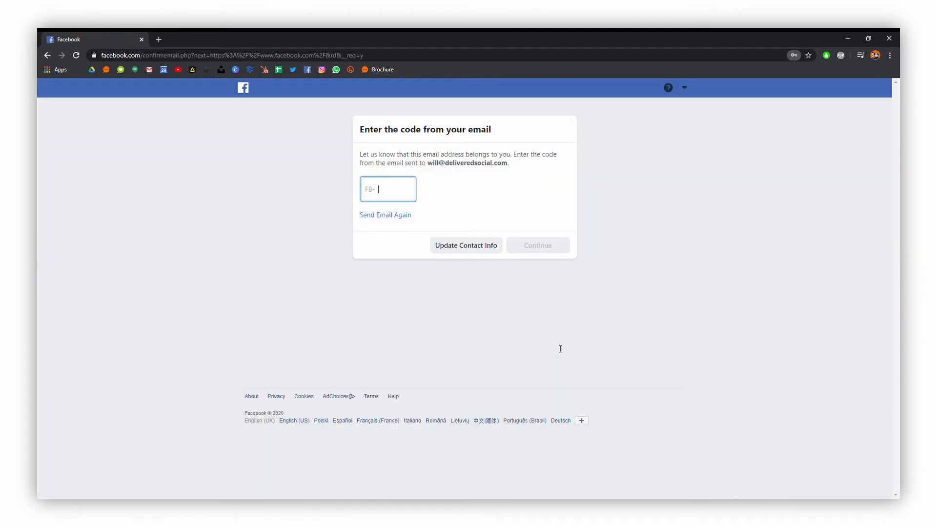
mouse_move(185, 287)
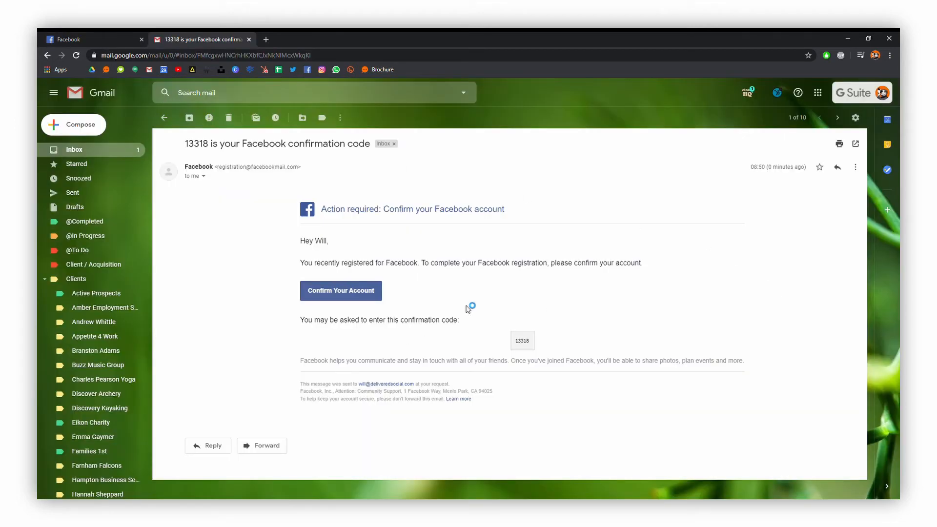
mouse_move(527, 338)
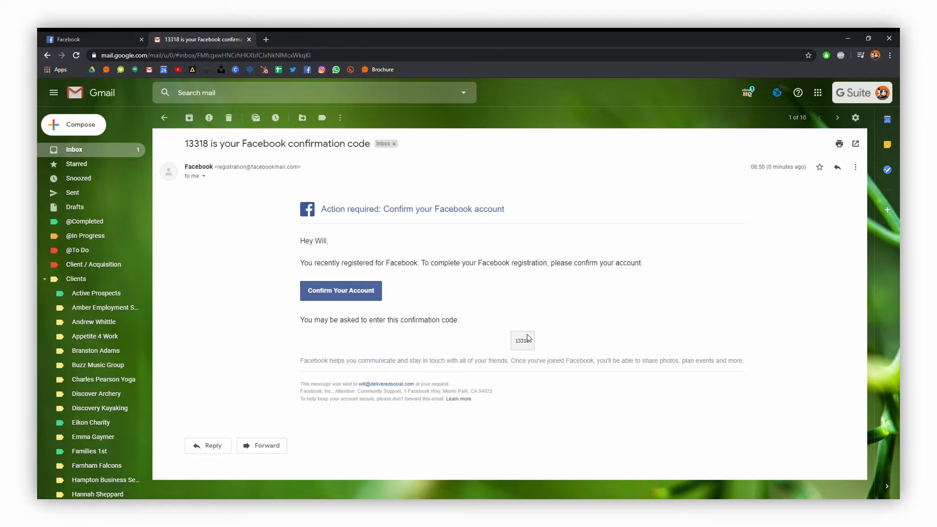
double_click(522, 340)
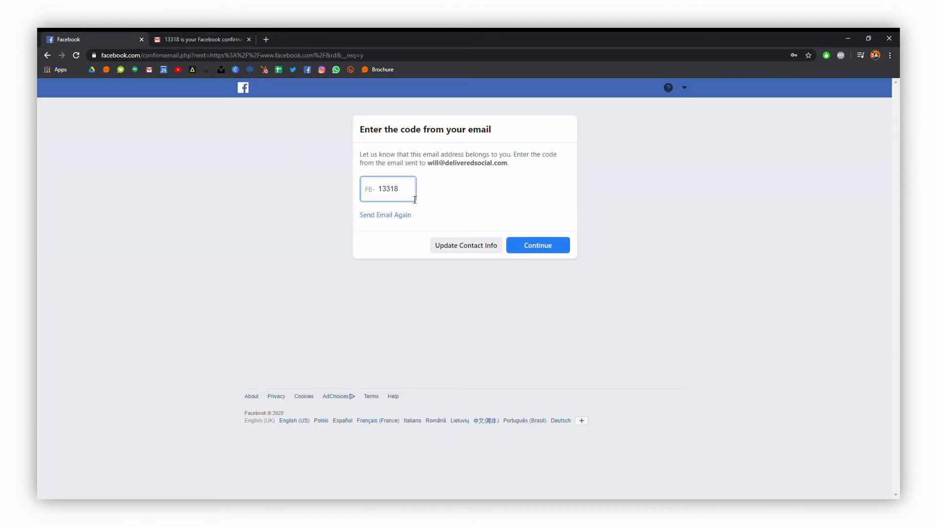
Confirm the account with the emailed code and dismiss the Account Confirmed message
click(538, 246)
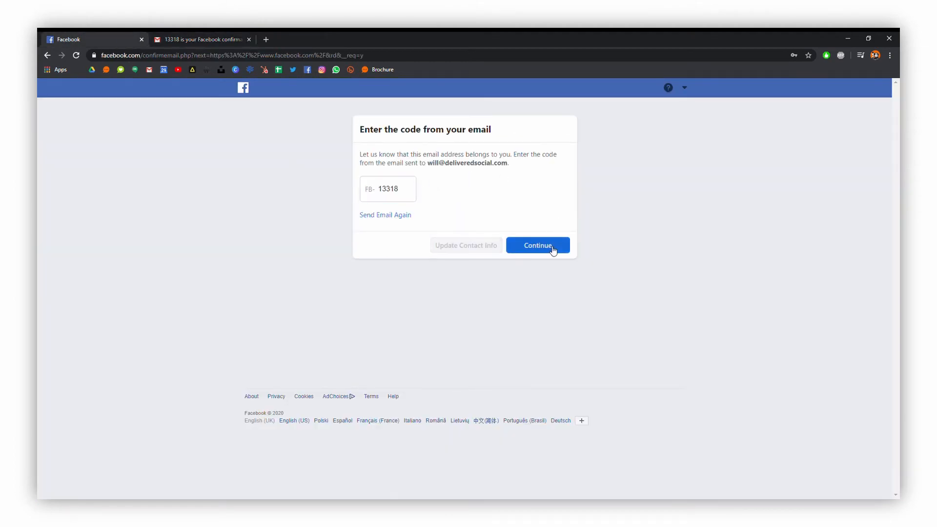
click(538, 246)
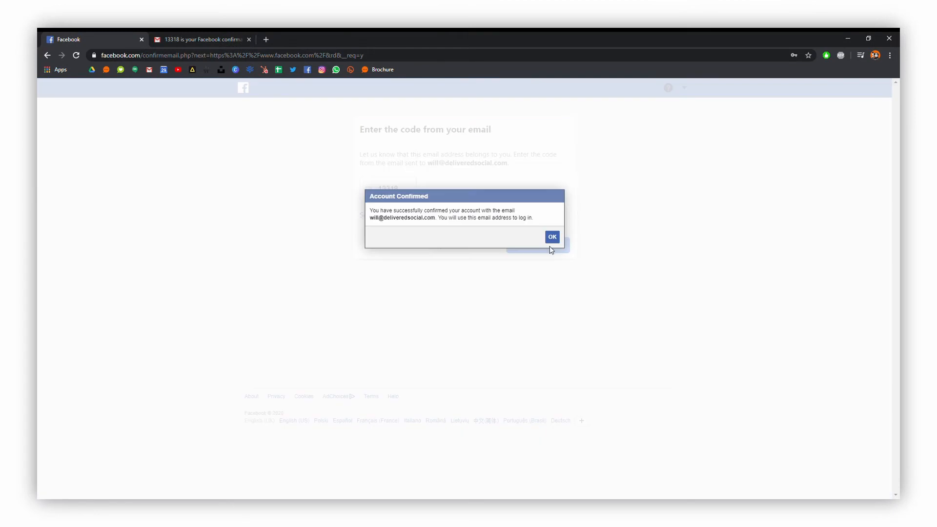
click(552, 237)
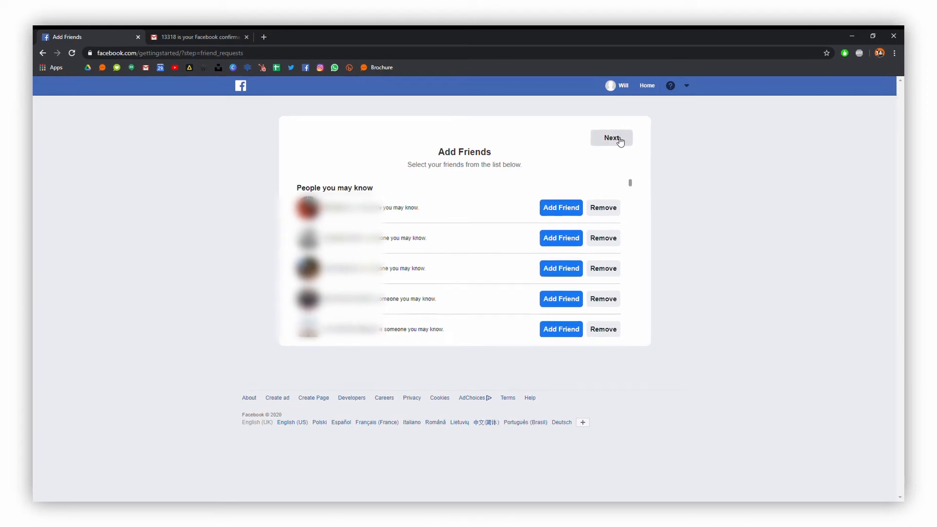
Skip Add Friends and upload the orange portrait as the profile picture
click(611, 139)
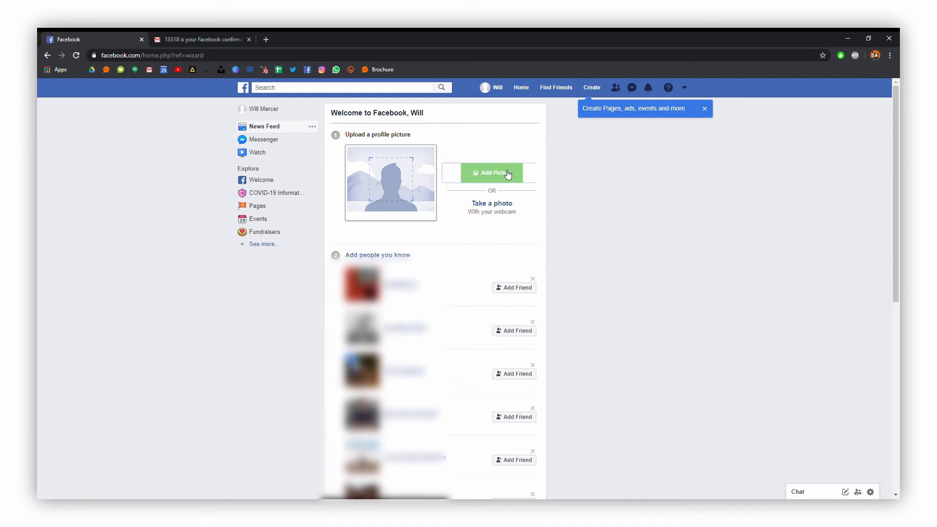
click(492, 173)
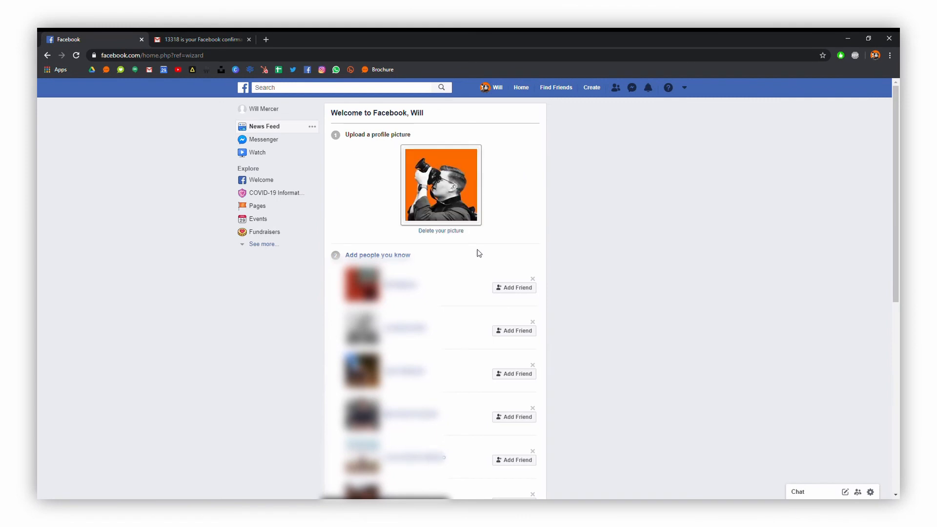
mouse_move(605, 283)
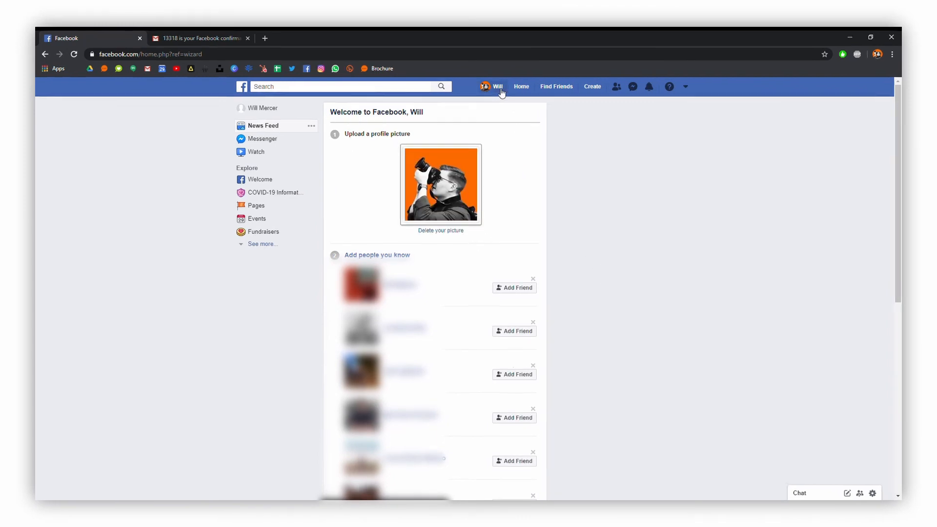
click(497, 86)
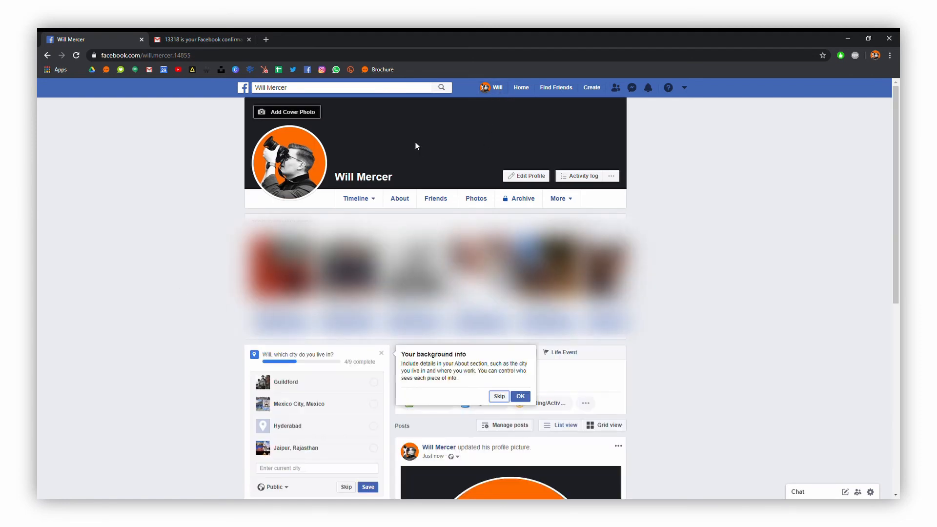
mouse_move(290, 113)
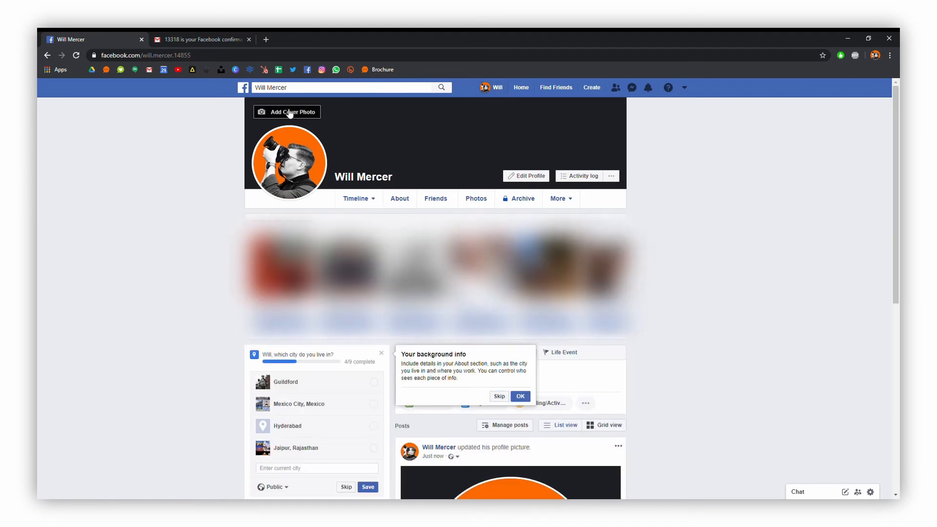
click(287, 111)
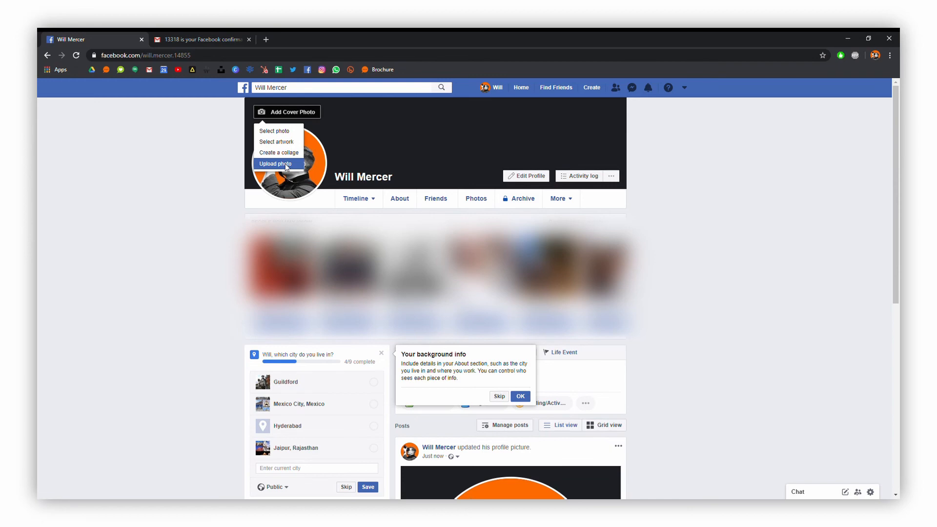
click(277, 164)
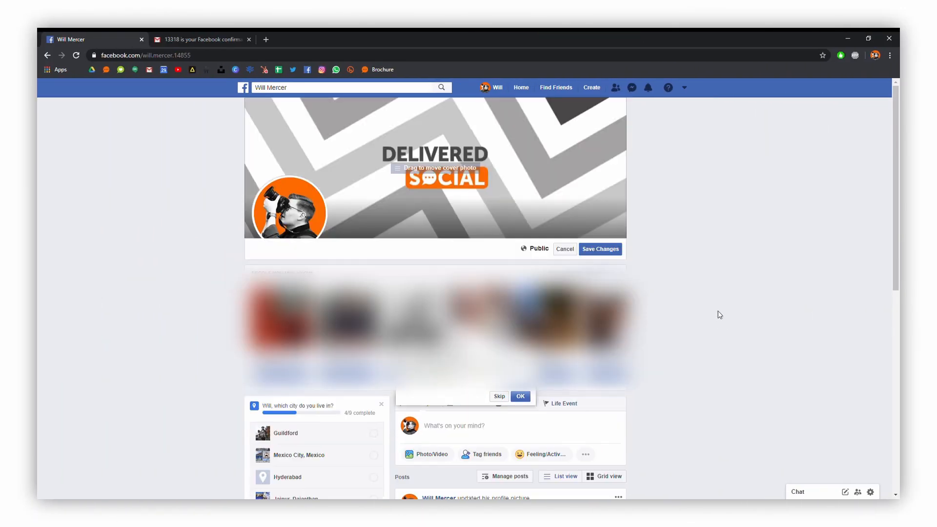
click(601, 249)
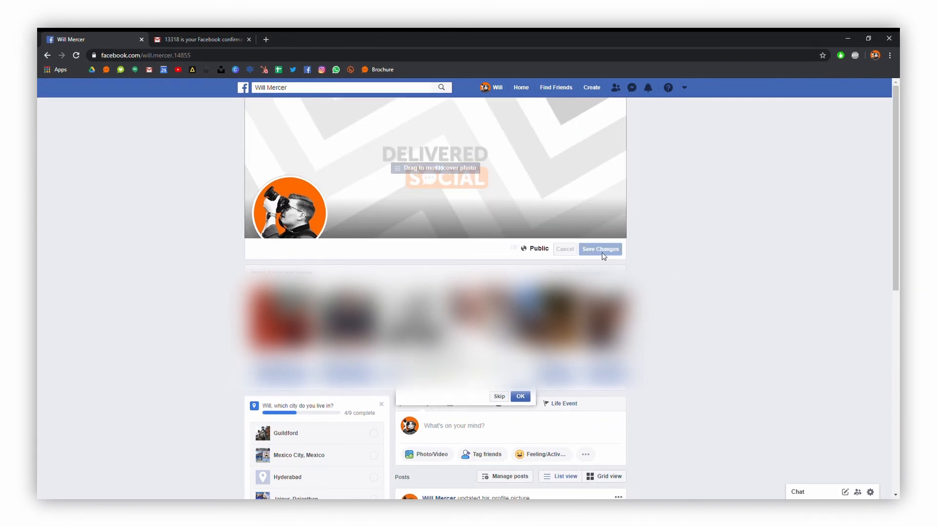
click(601, 248)
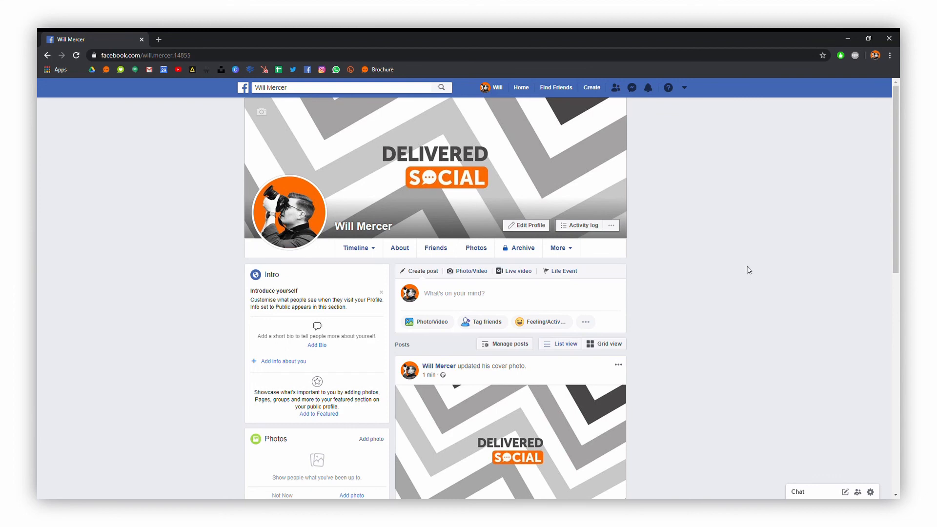